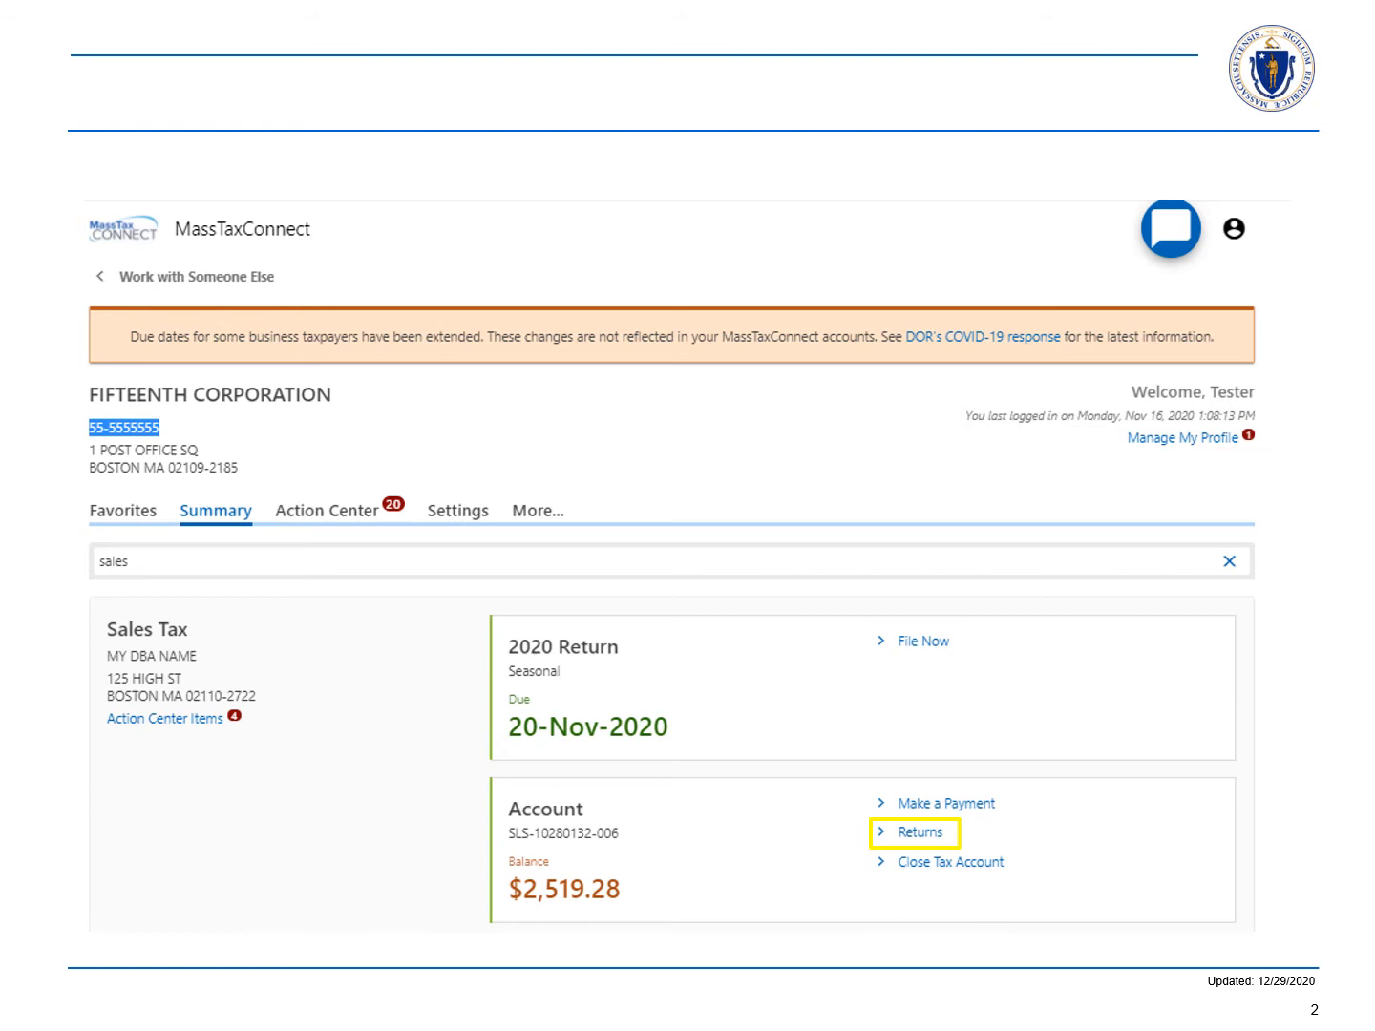
# Step: Go to the Sales Tax account's Returns list and choose the 30-Jun-2020 ST-9 return
pyautogui.click(919, 833)
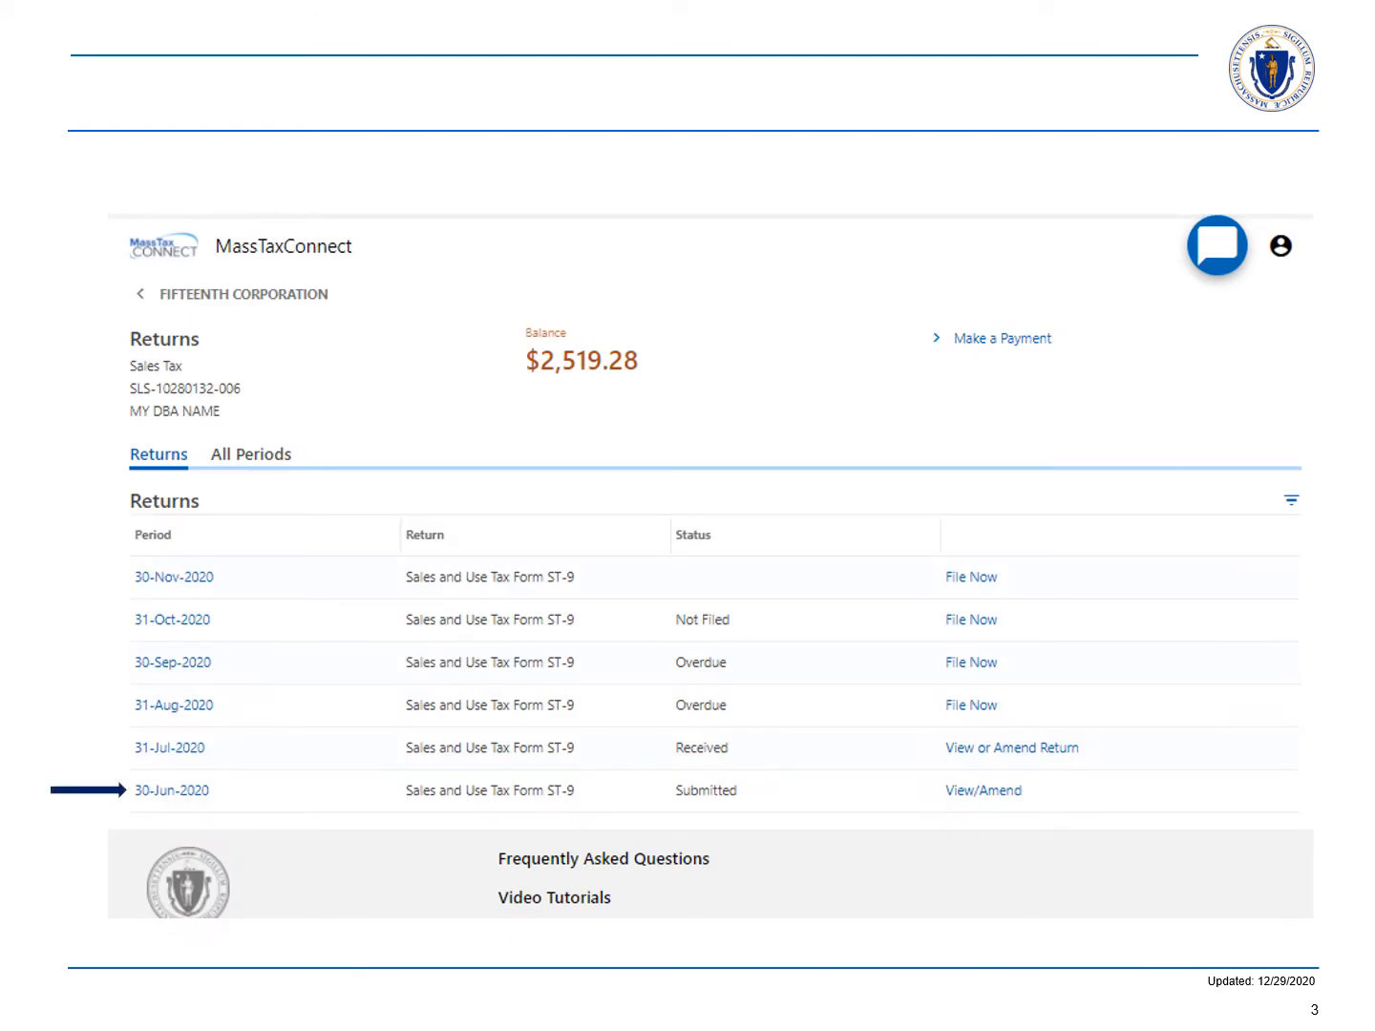
pyautogui.click(982, 791)
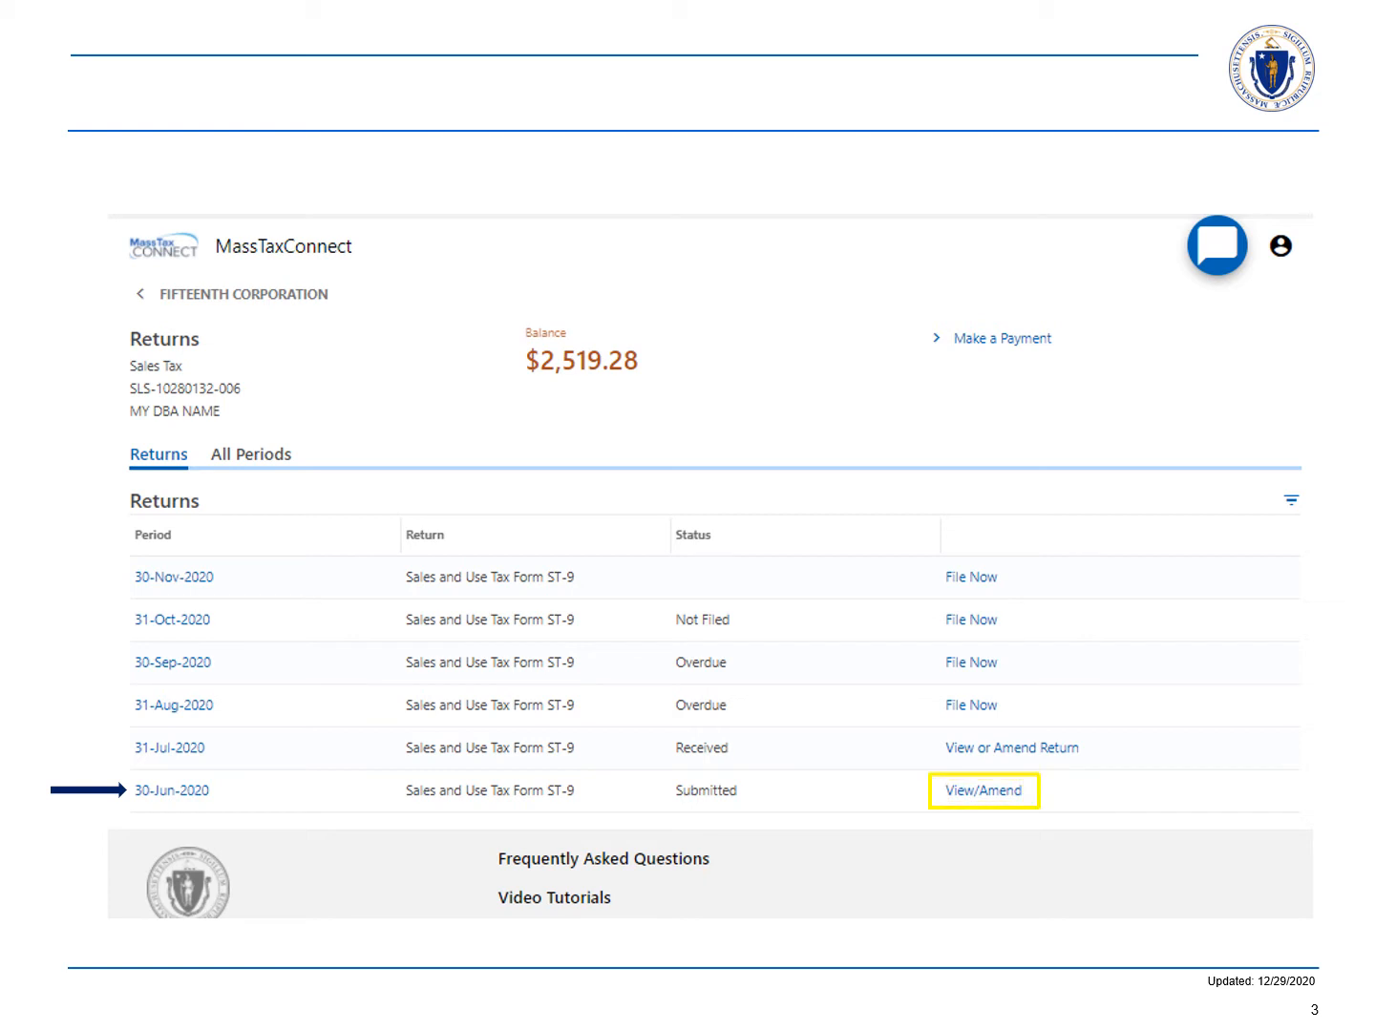
pyautogui.click(984, 791)
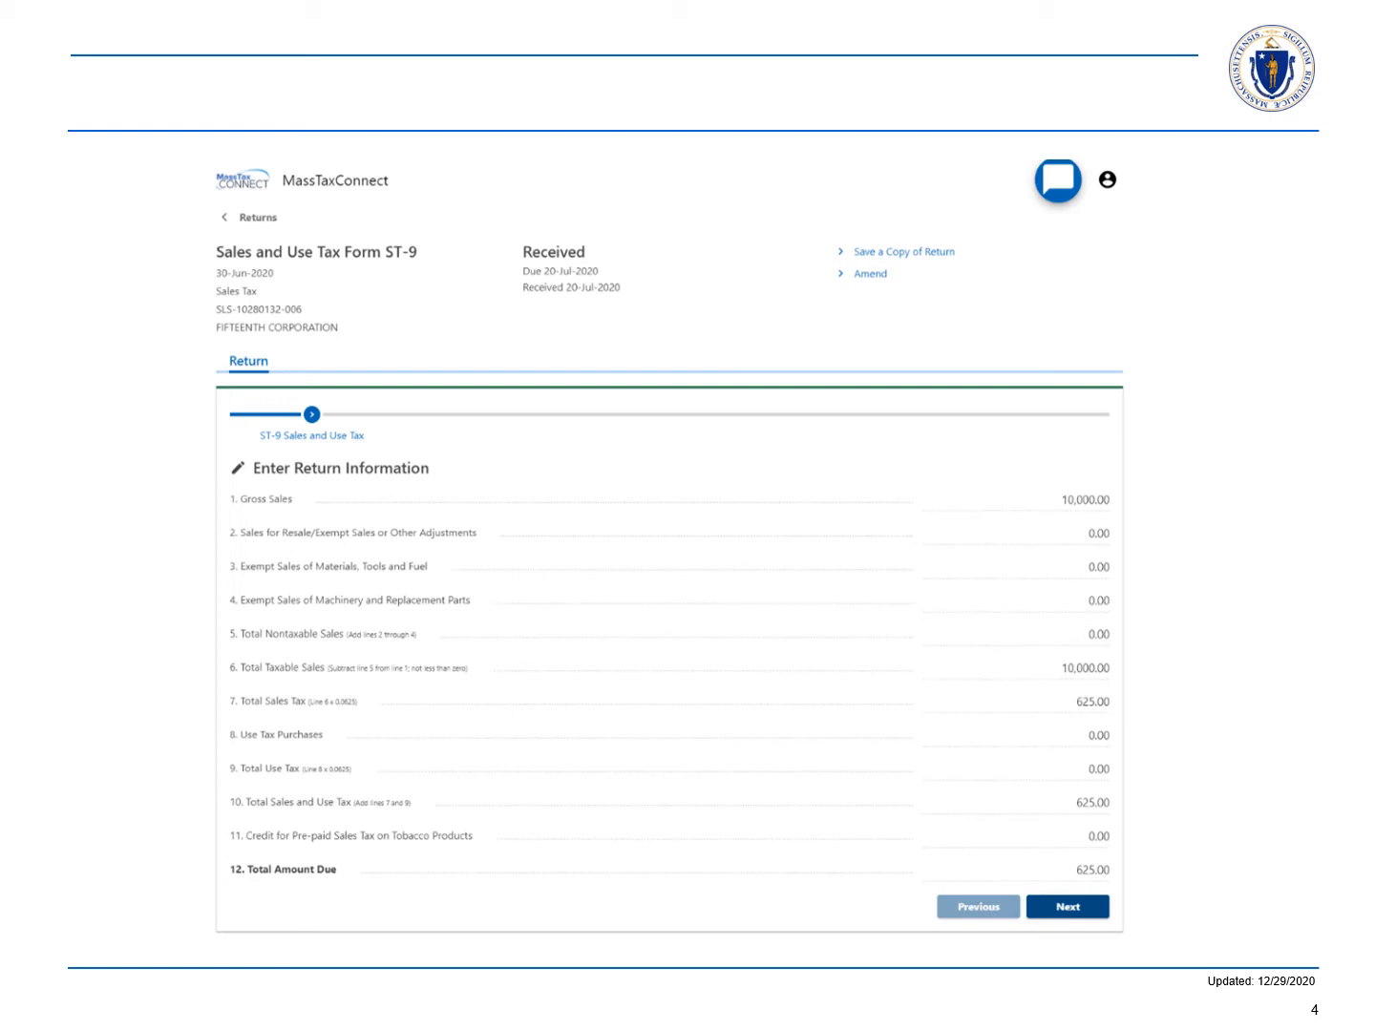
# Step: Start an amendment of the June 2020 return showing 10,000.00 gross sales and 625.00 due
pyautogui.click(871, 275)
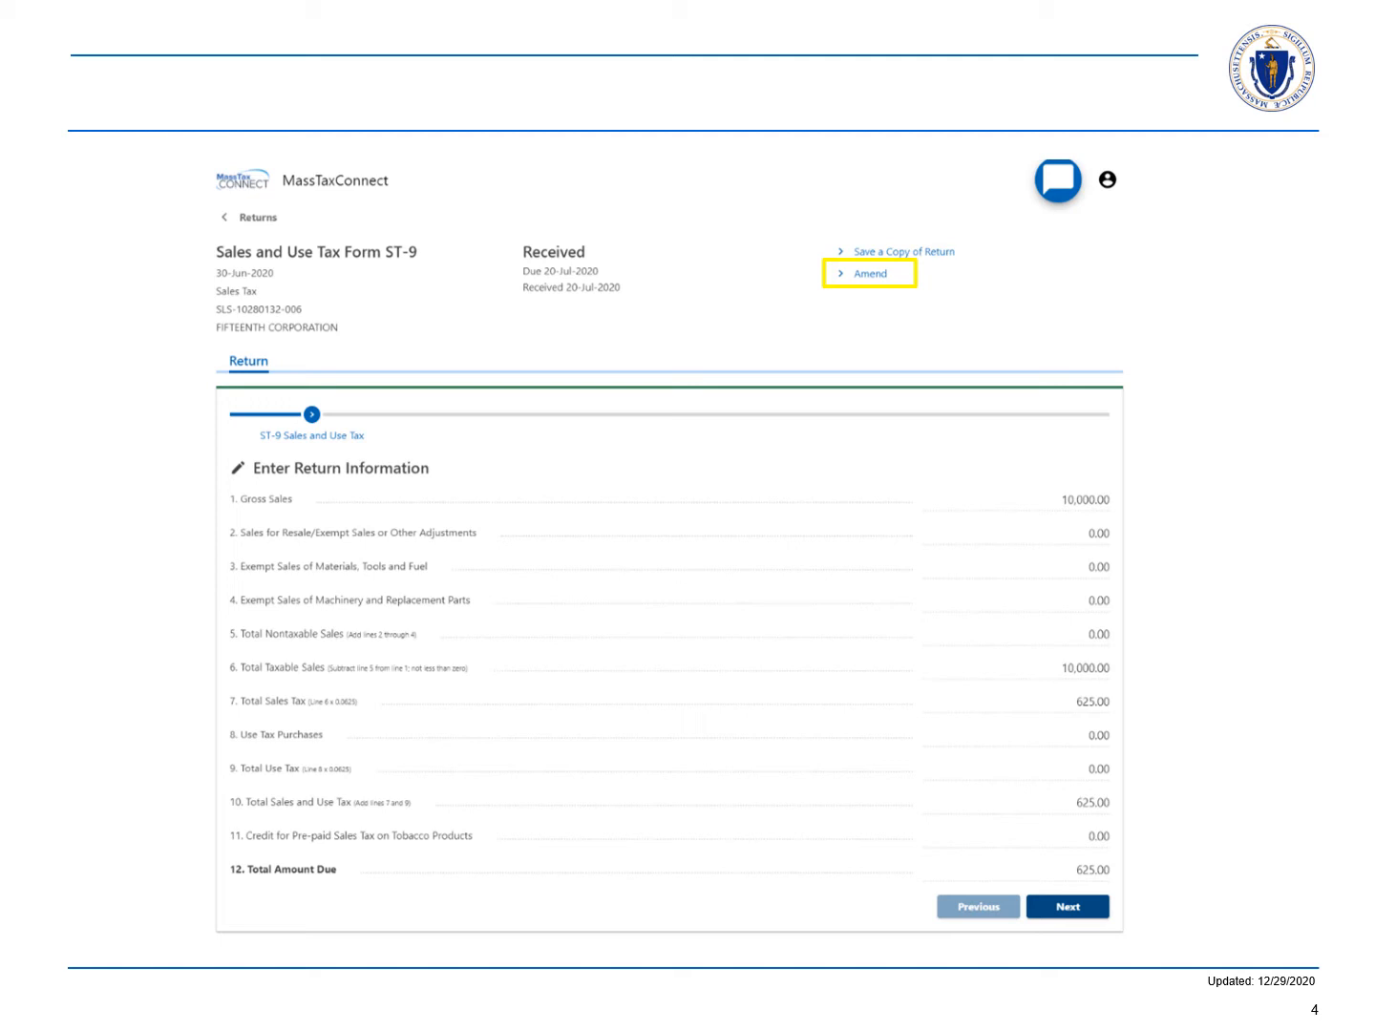
pyautogui.click(867, 275)
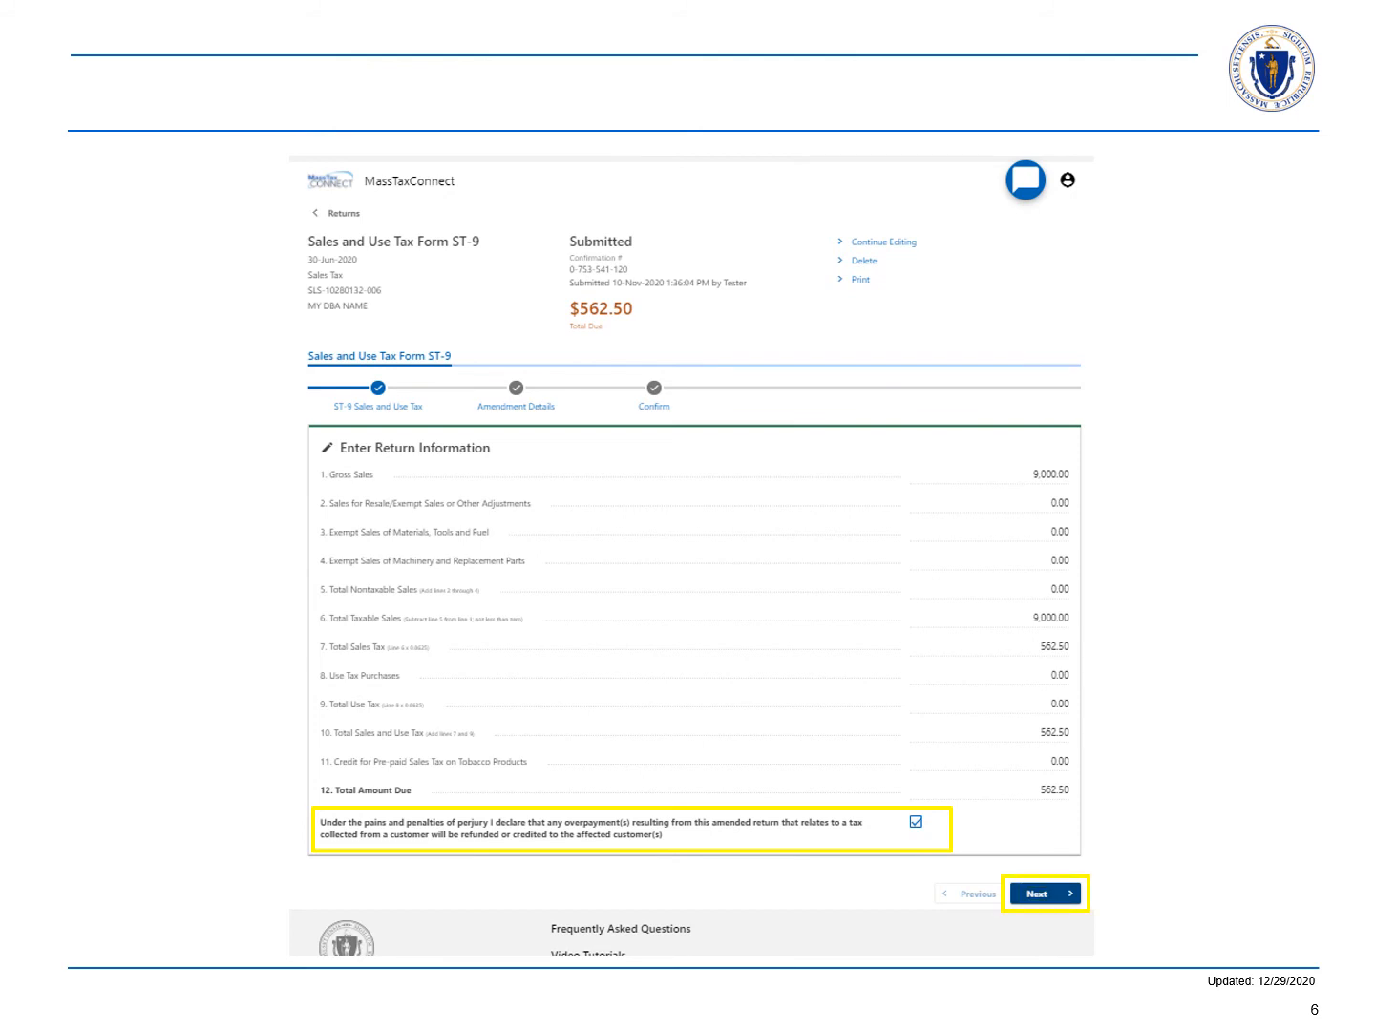
# Step: Continue with gross sales amended to 9,000.00, $562.50 due and the perjury declaration ticked
pyautogui.click(1045, 894)
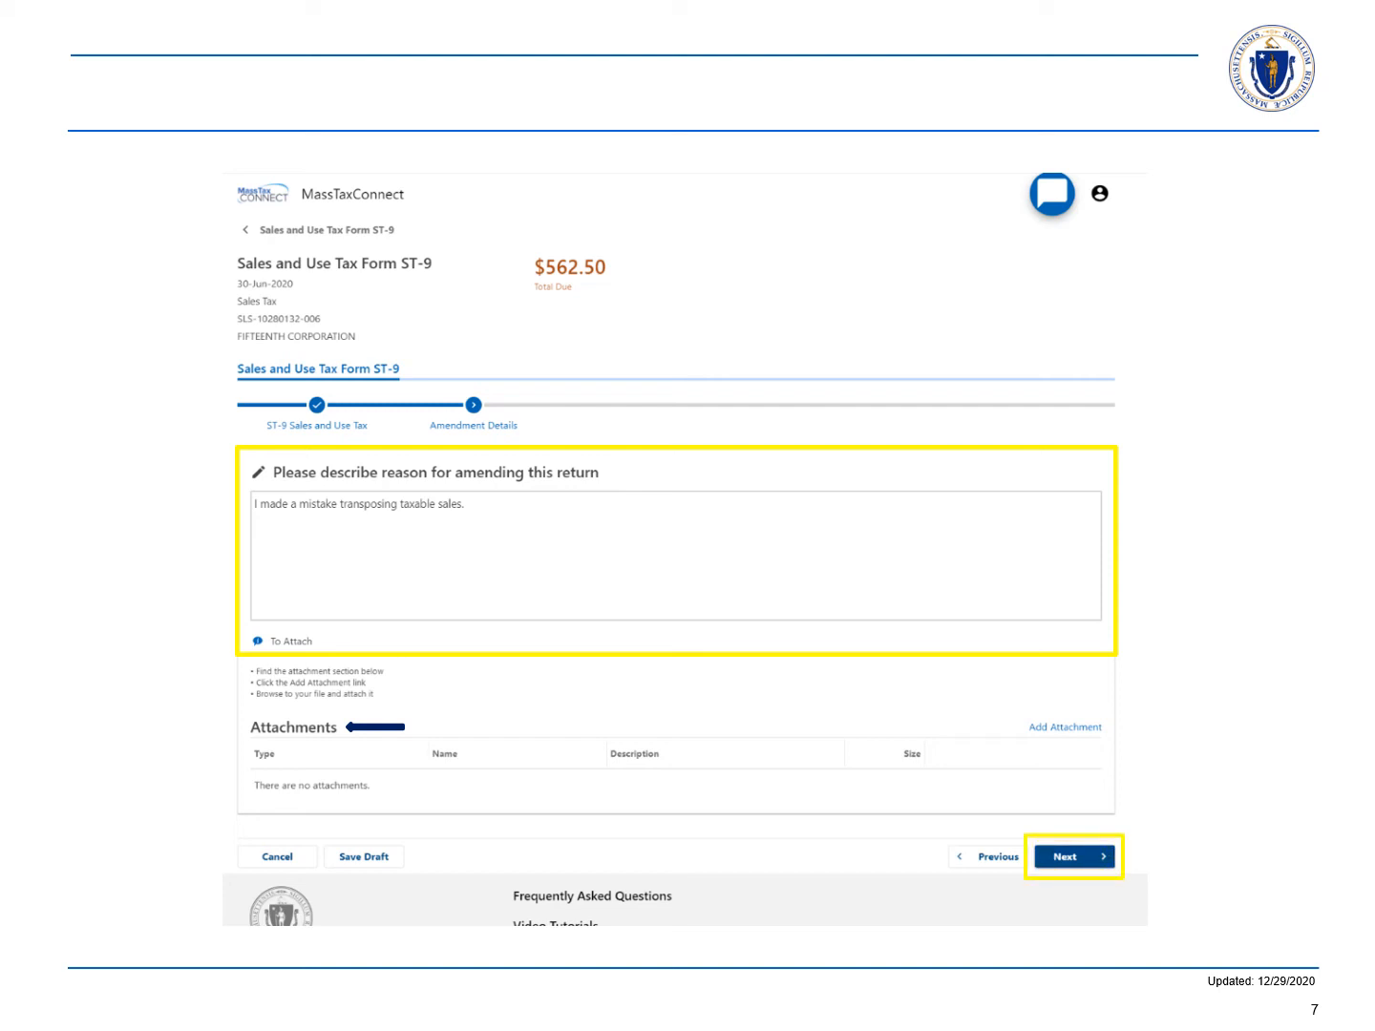
# Step: Record the reason 'I made a mistake transposing taxable sales' and proceed to the summary
pyautogui.click(1072, 855)
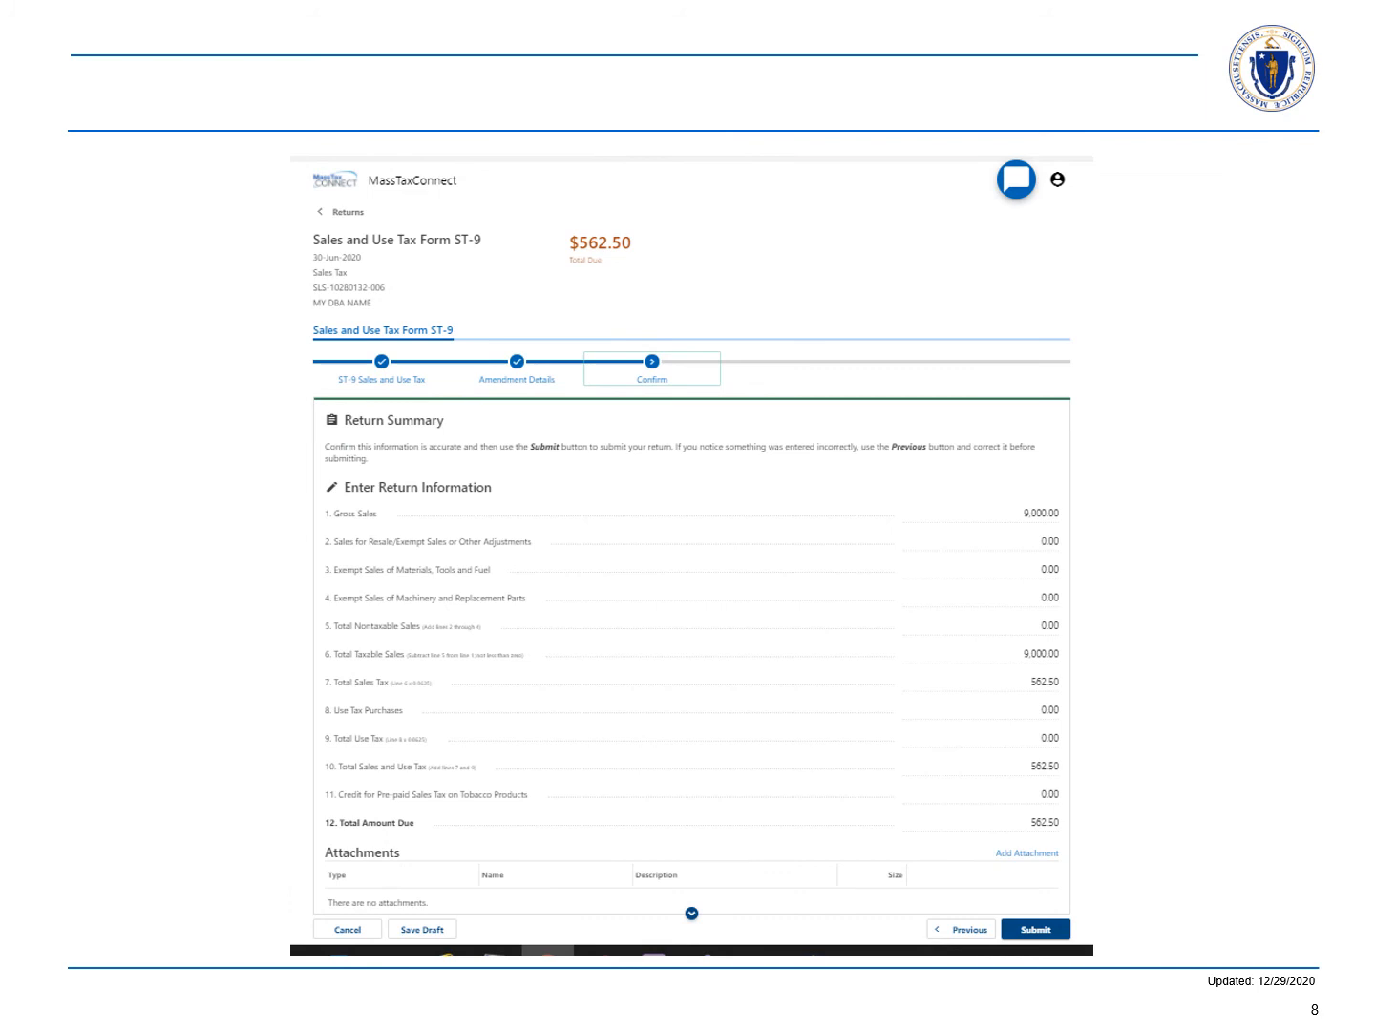
pyautogui.click(1035, 928)
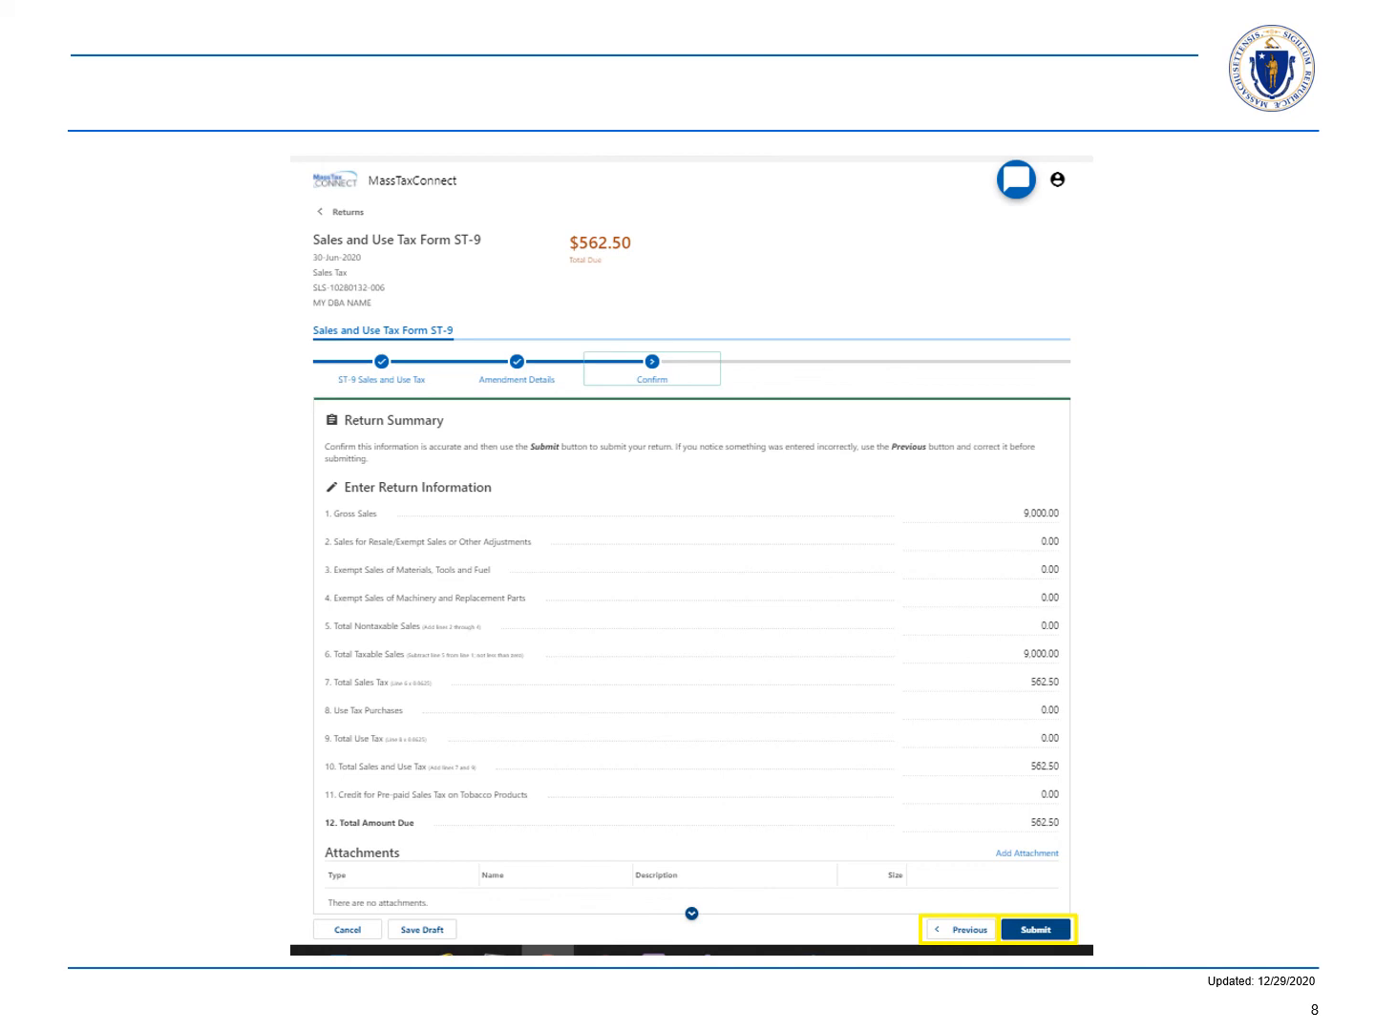
pyautogui.click(1035, 928)
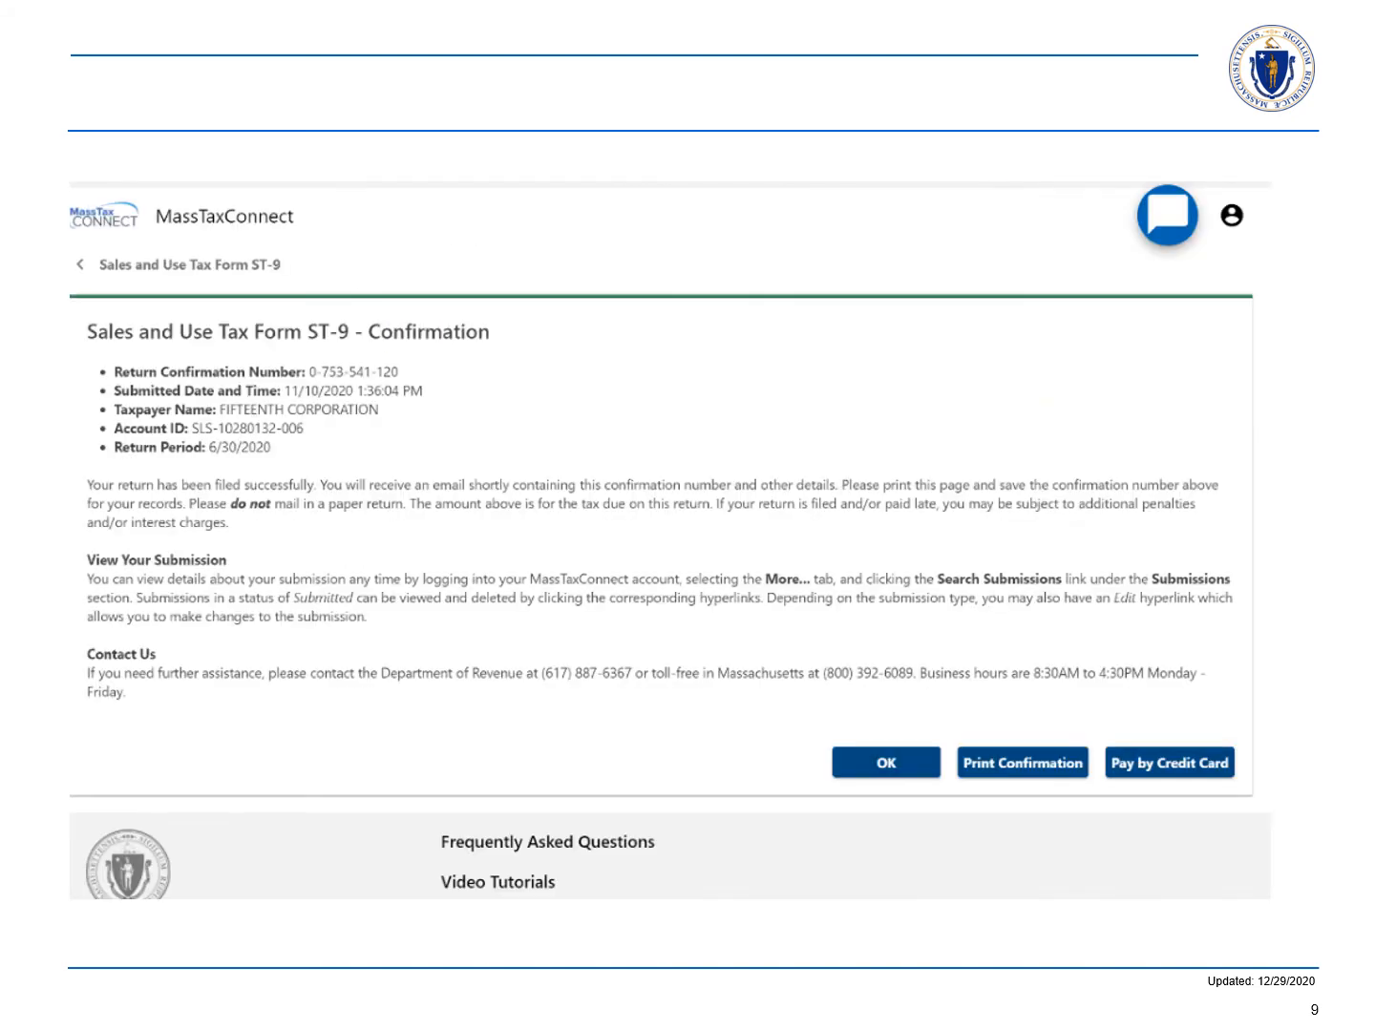